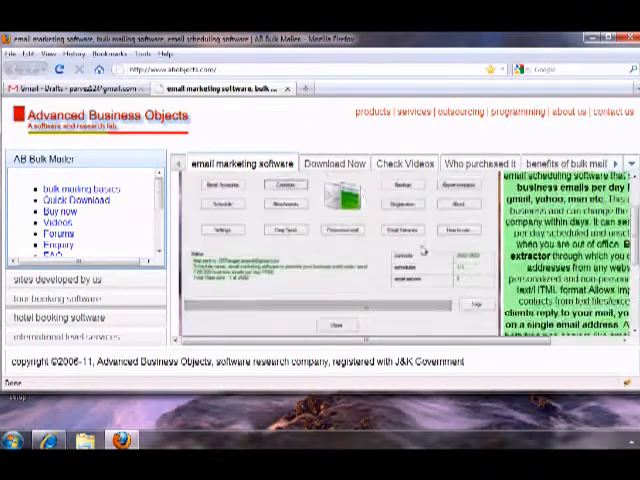
Save the Winrar setup link from the Download Now page to disk and confirm the download
click(332, 162)
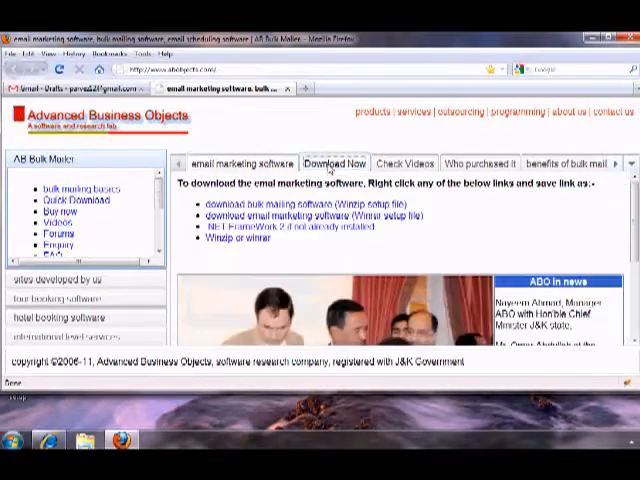
right_click(300, 214)
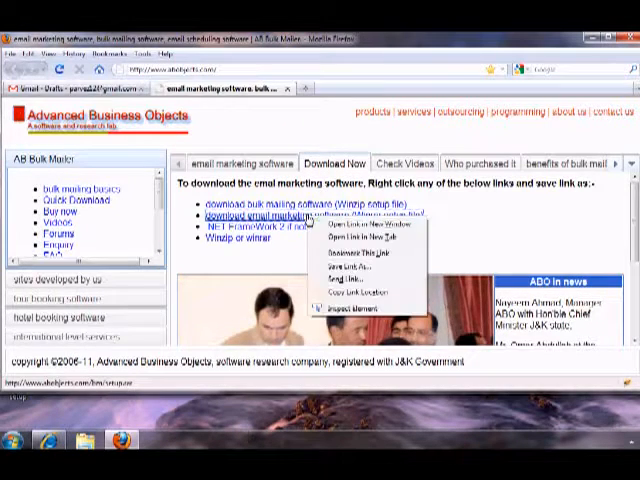
click(300, 212)
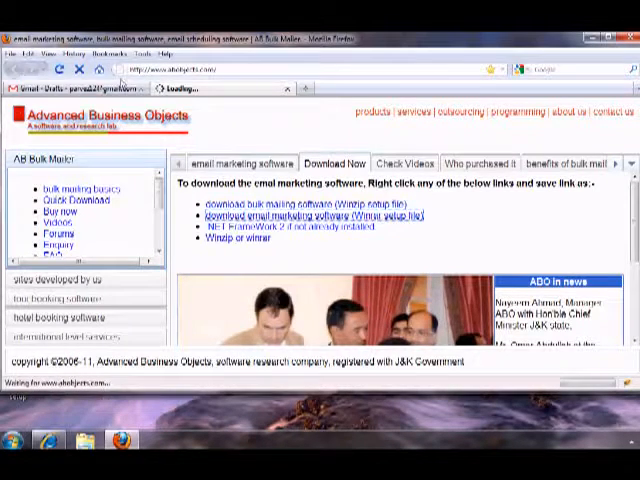
click(240, 162)
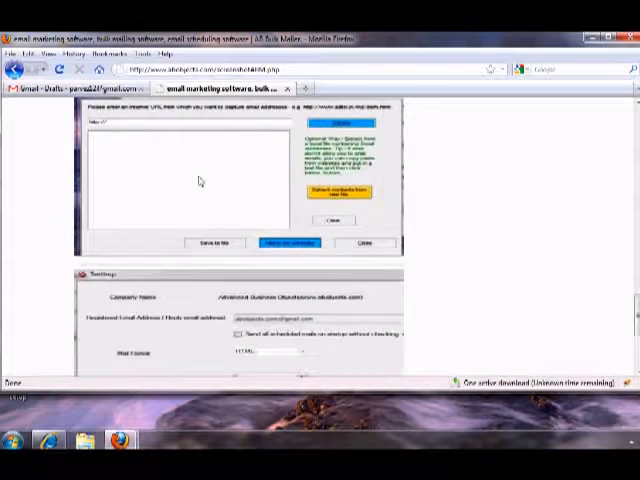
Scroll down the product page while the setup download continues
scroll(down, 3)
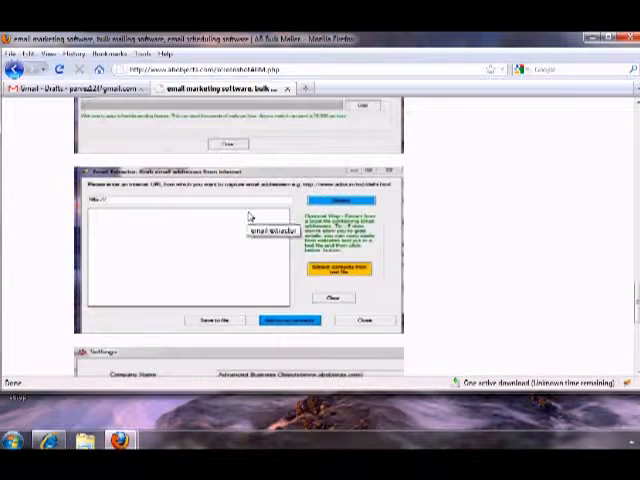
mouse_move(248, 236)
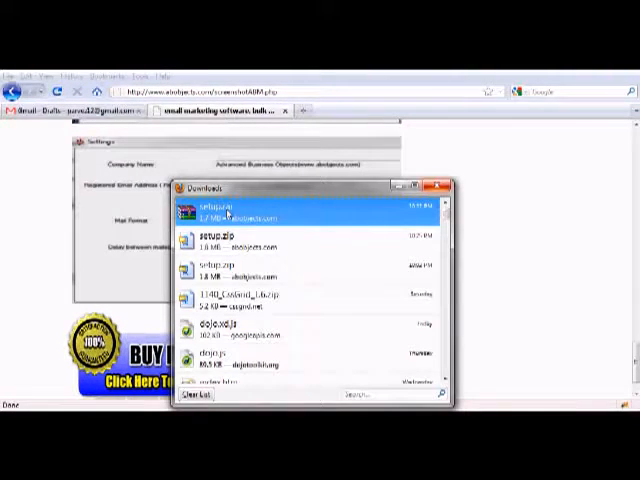
Run the downloaded bulk mailer setup file from the Downloads list
double_click(230, 212)
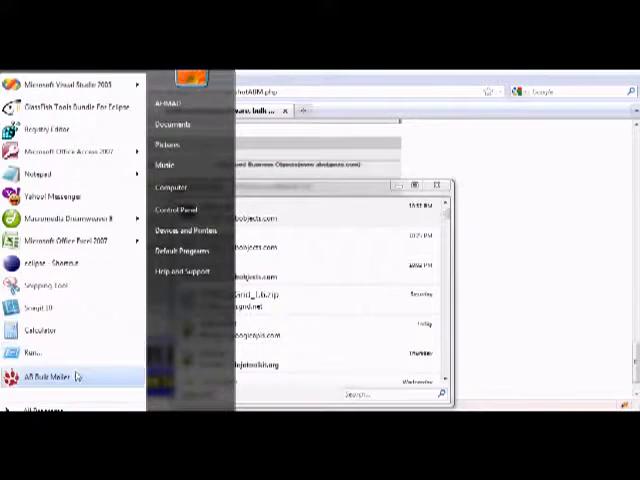
Start AB Bulk Mailer from the Start menu, accept the company settings and dismiss the welcome
click(44, 388)
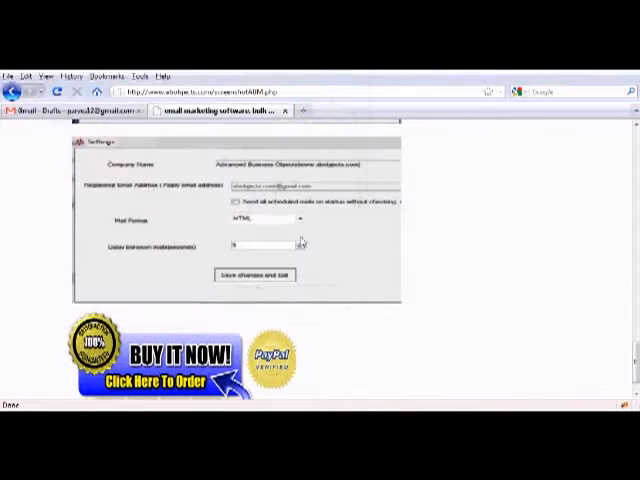
click(256, 272)
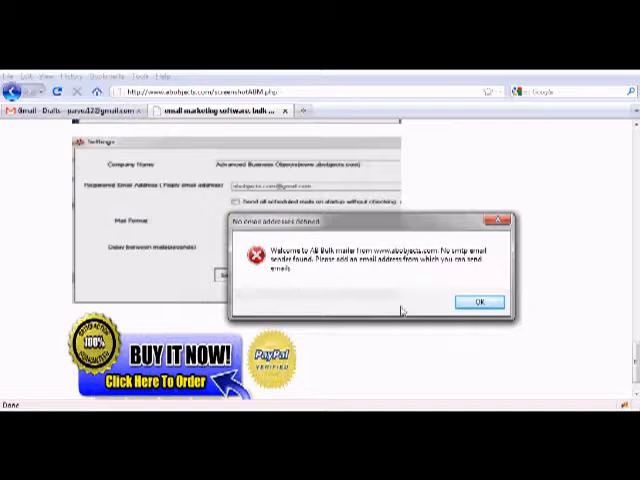
click(478, 302)
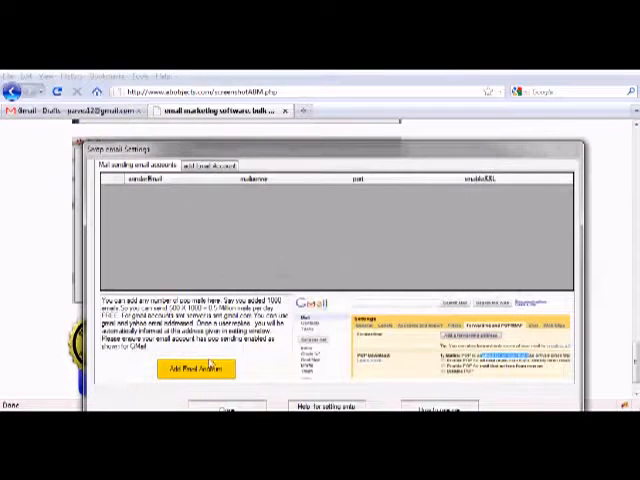
Check the Gmail account details and add it as a sending account
click(208, 166)
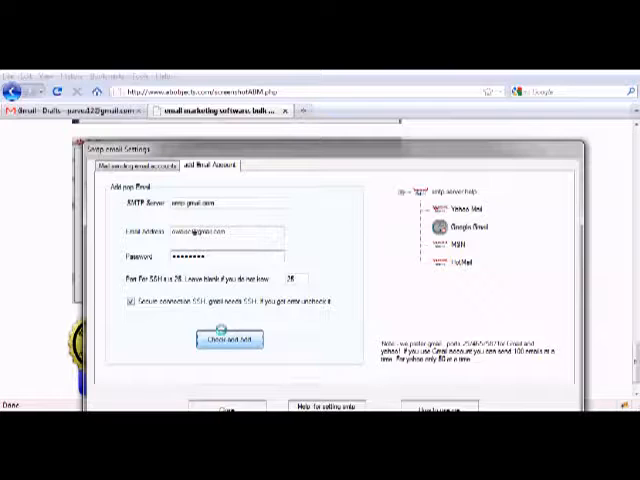
click(228, 338)
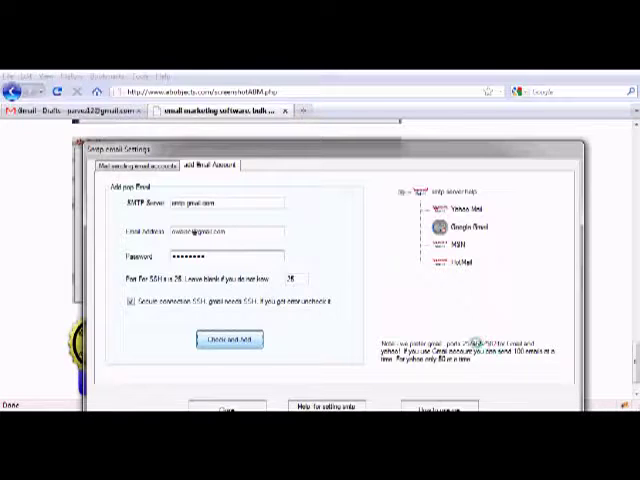
click(228, 338)
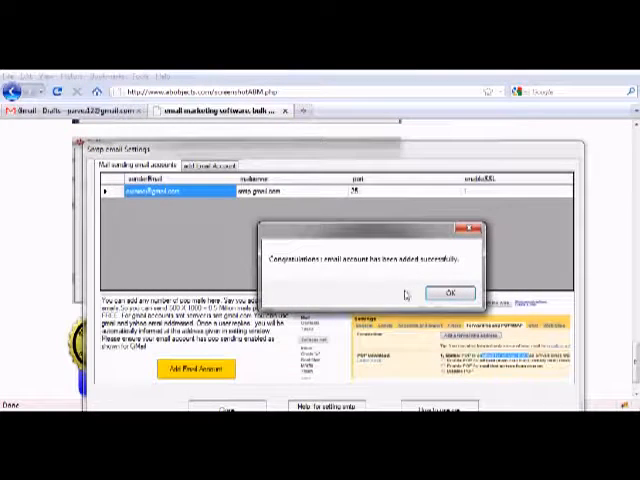
click(448, 292)
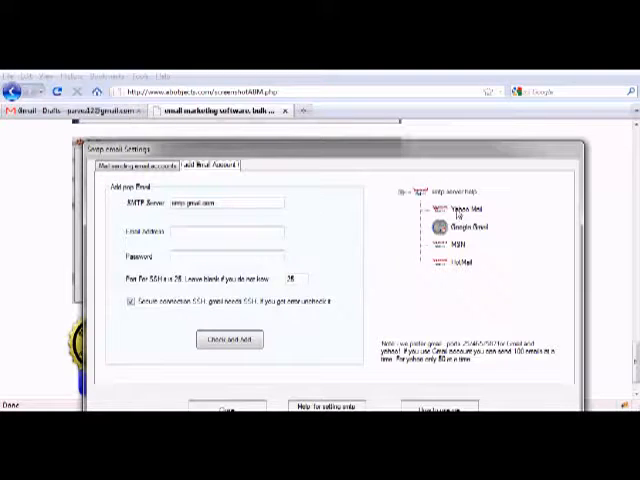
Add a second sending account using another mail provider's server settings
click(466, 208)
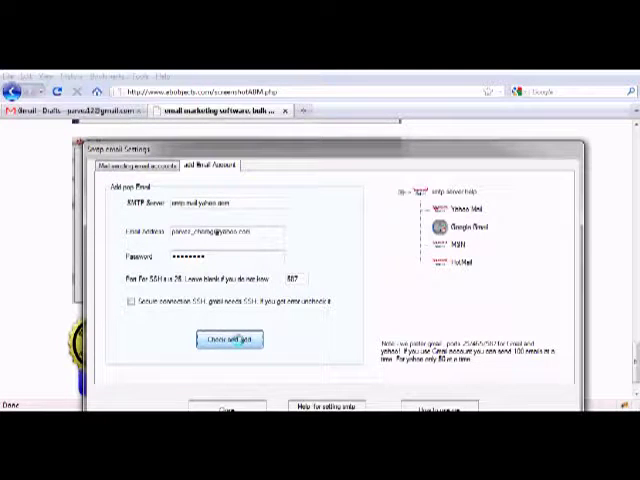
click(228, 338)
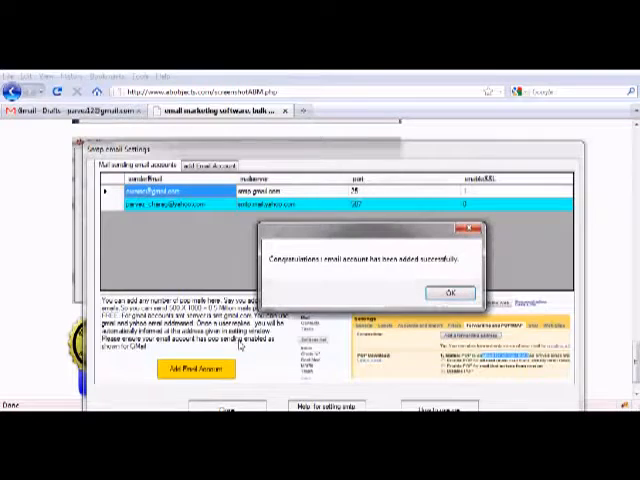
click(446, 292)
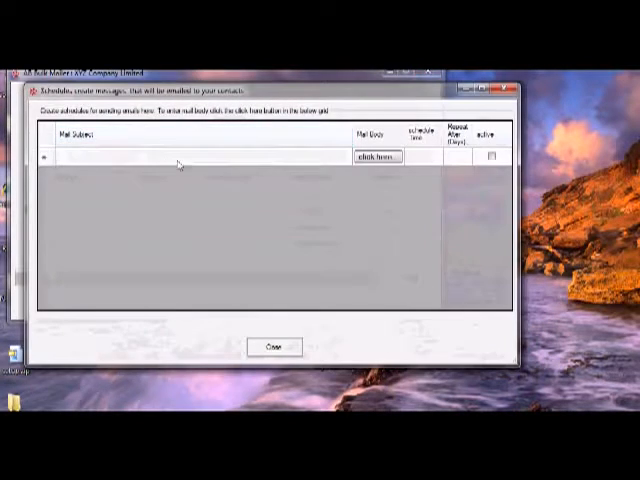
Enter the schedule subject 'hello sir' and begin the 'Dear sir' message body
click(156, 160)
text(hello)
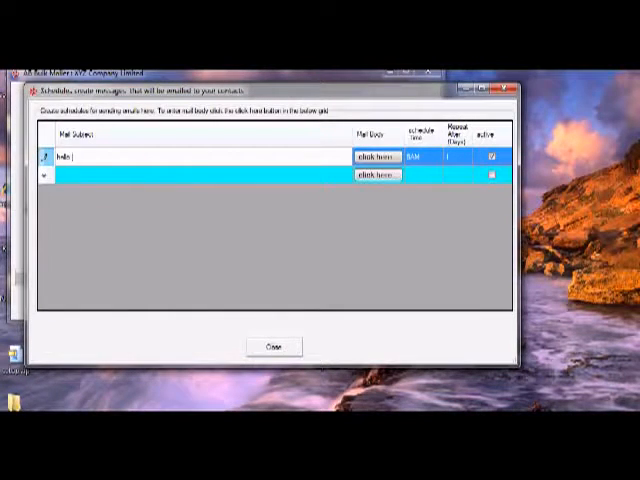
text(sir)
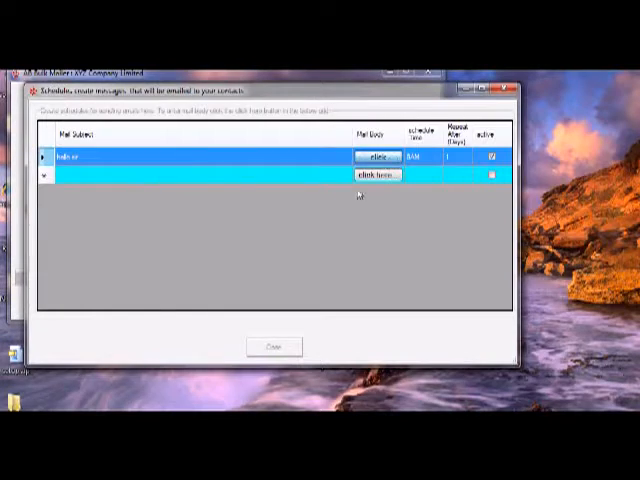
click(376, 176)
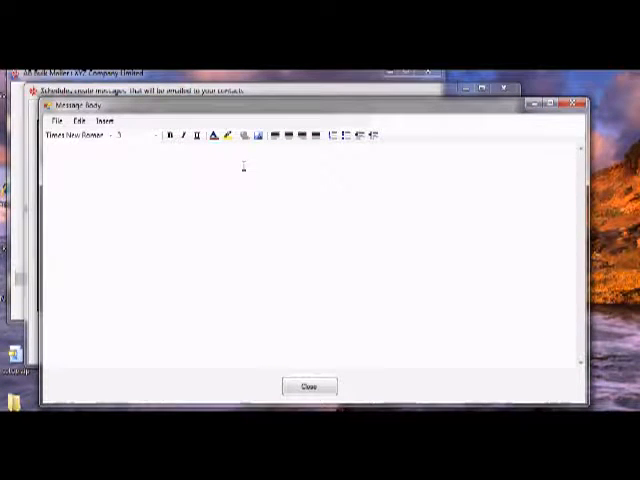
text(Dear sir)
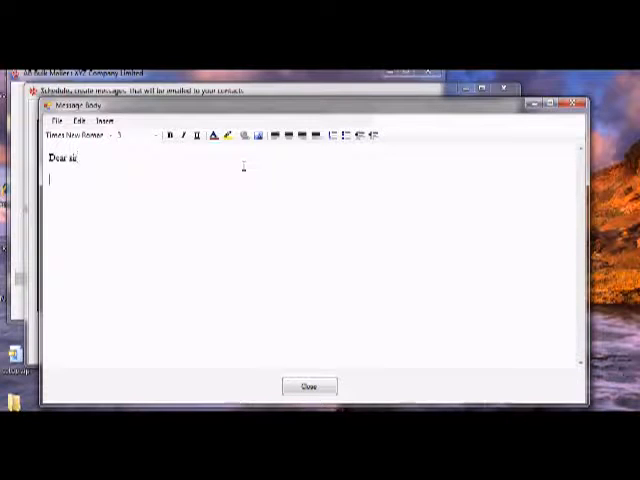
Insert a picture into the message body and close Schedules back to the main functions
click(256, 132)
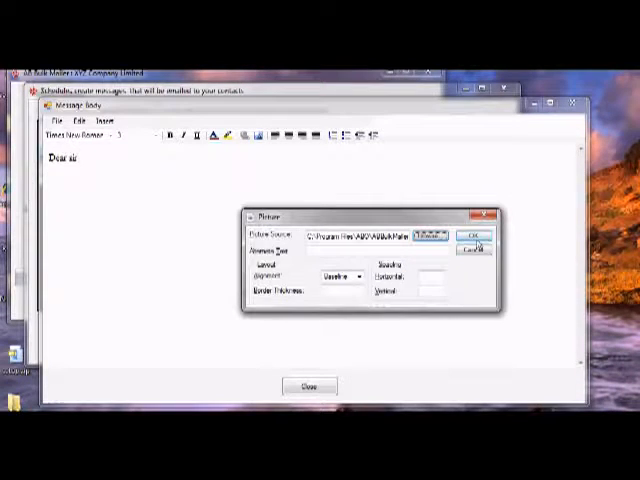
click(472, 236)
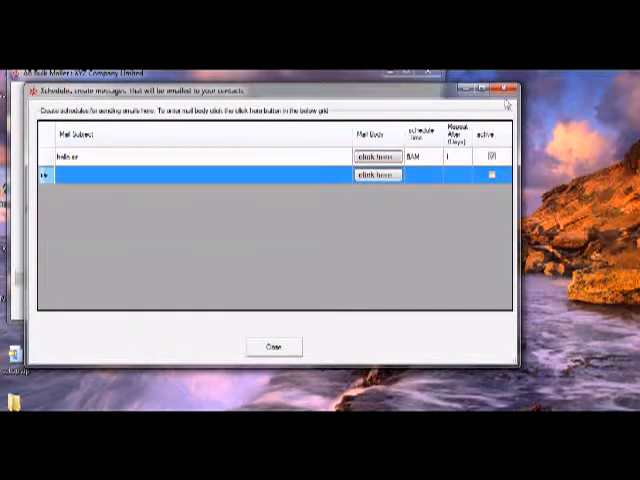
click(272, 346)
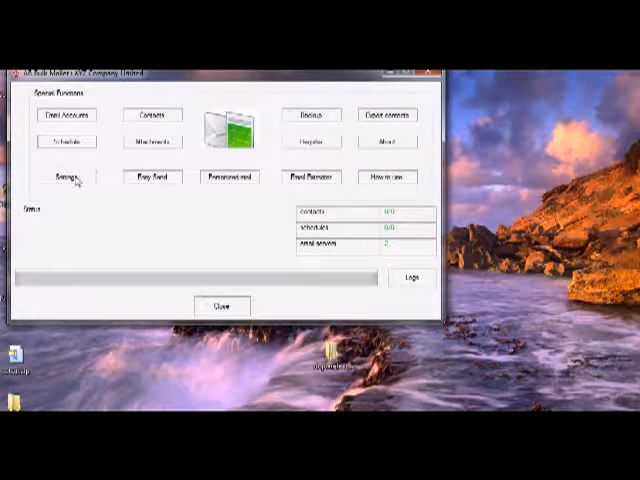
Set the delay between messages to 10 seconds in Settings and save
click(66, 176)
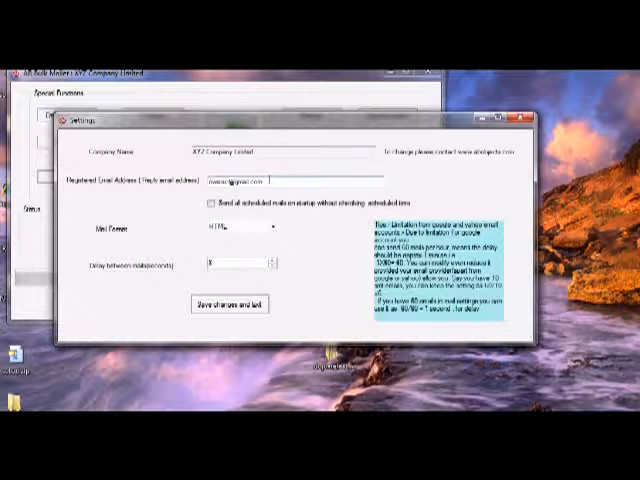
double_click(220, 180)
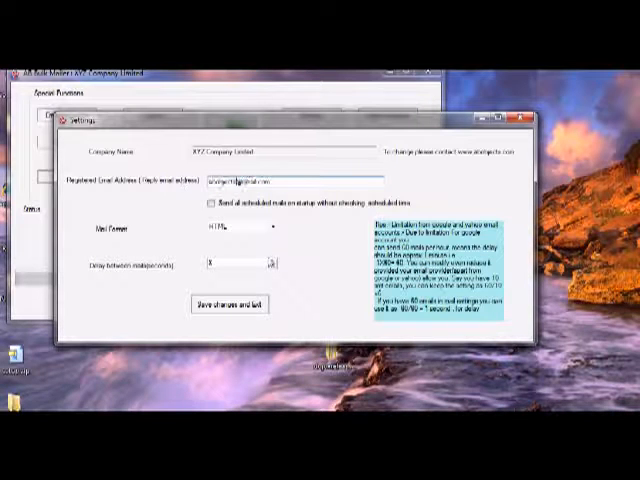
text(10)
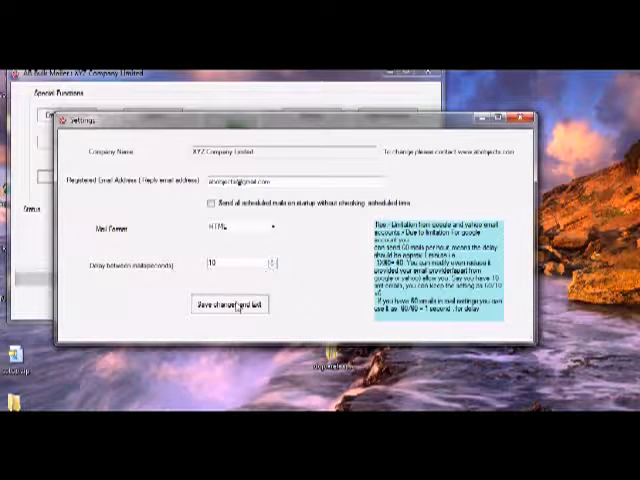
click(222, 304)
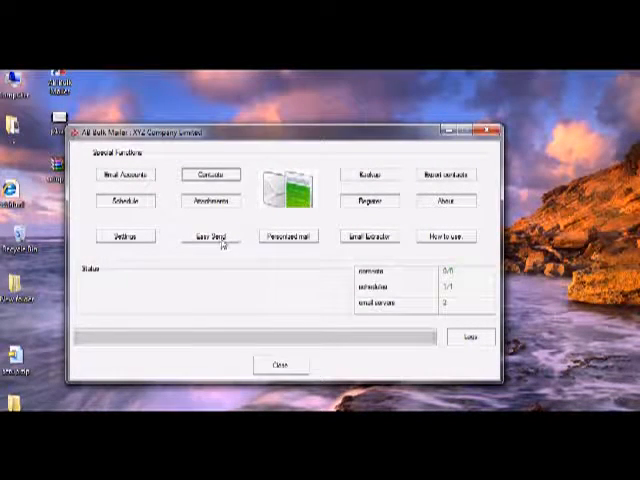
Add the chosen contact to Selected contacts with the schedule kept checked
click(208, 174)
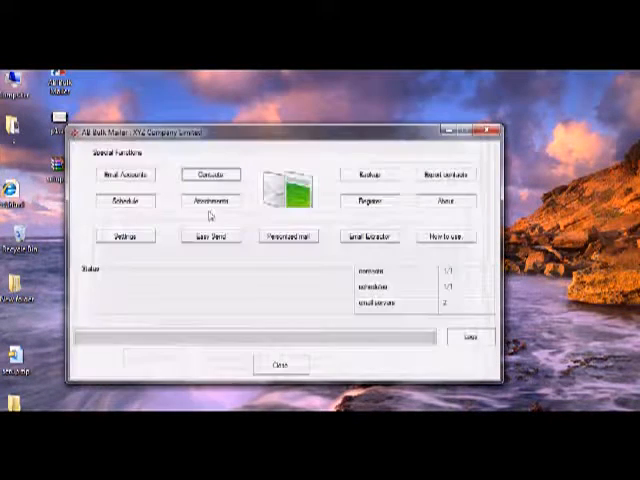
click(208, 236)
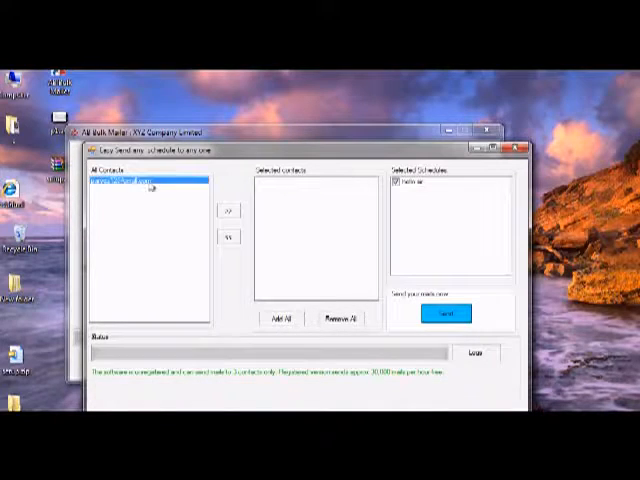
click(228, 212)
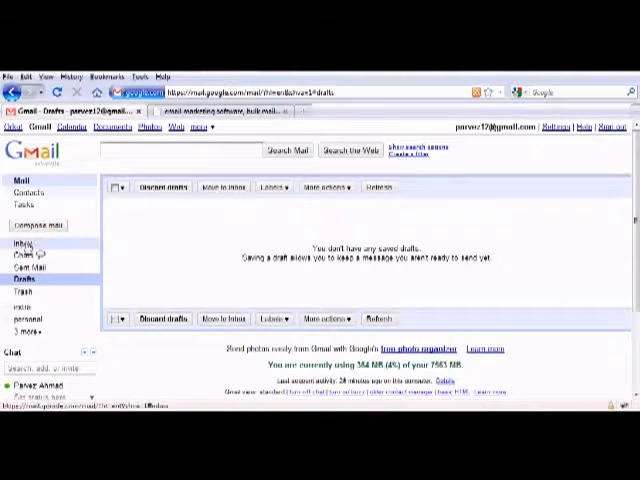
click(18, 242)
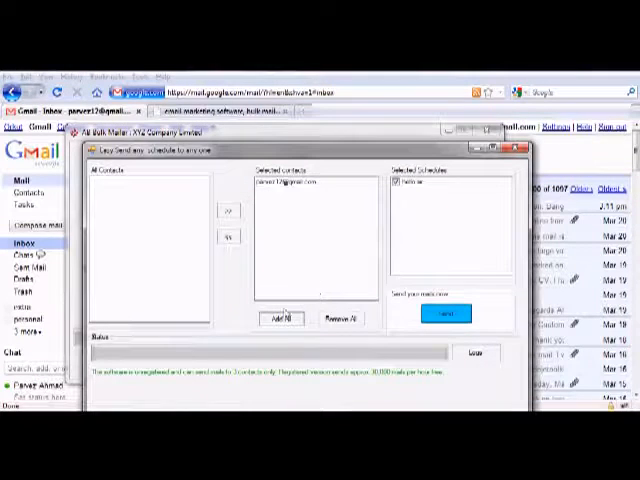
Send the scheduled email to the selected contact and dismiss the completion message
click(444, 312)
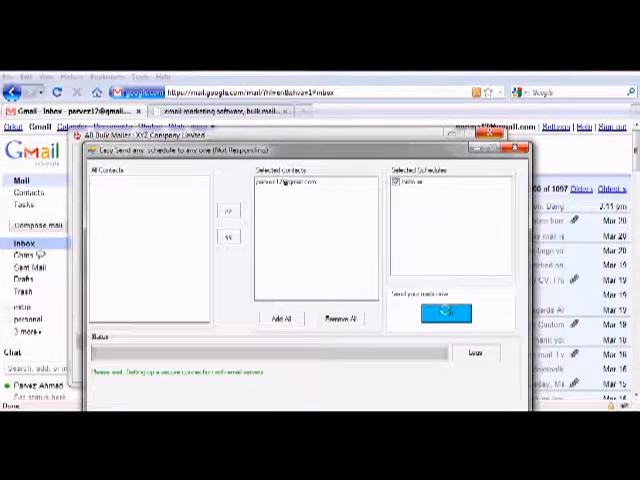
click(444, 314)
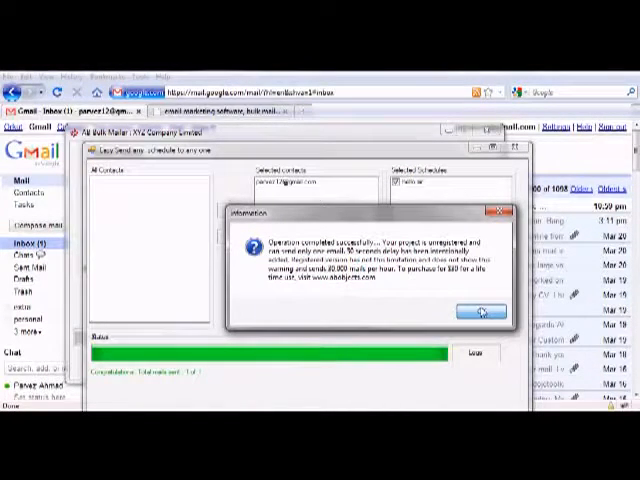
click(472, 316)
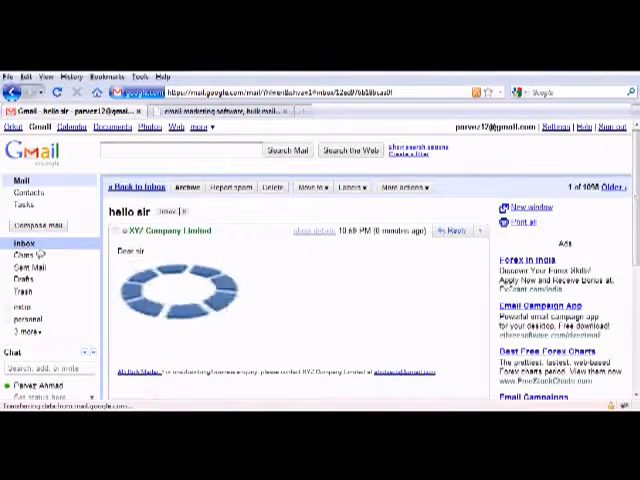
Scroll through the received 'hello sir' message in Gmail and bring the bulk mailer back up
scroll(down, 3)
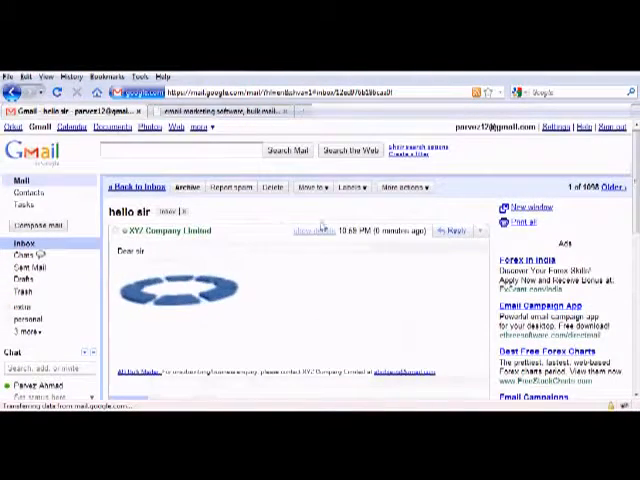
click(306, 232)
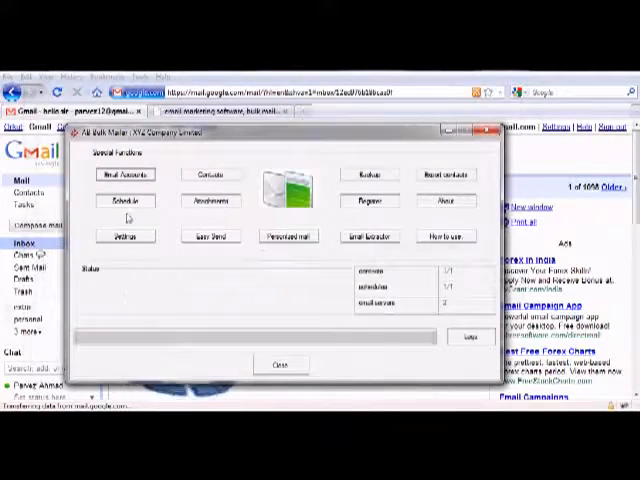
Review the schedule's message body with its image and close the editor
click(124, 200)
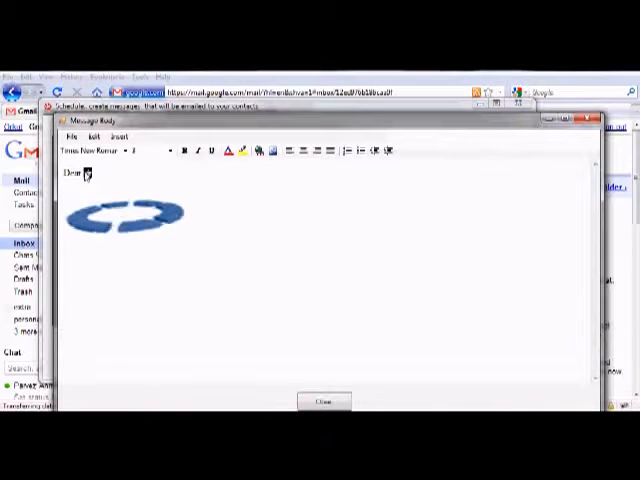
click(120, 136)
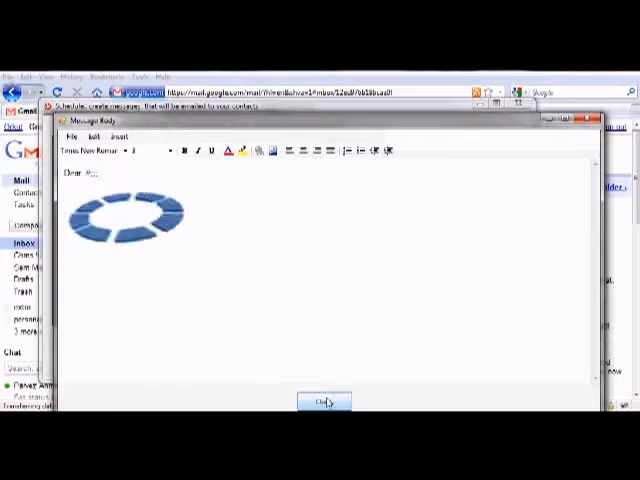
click(322, 402)
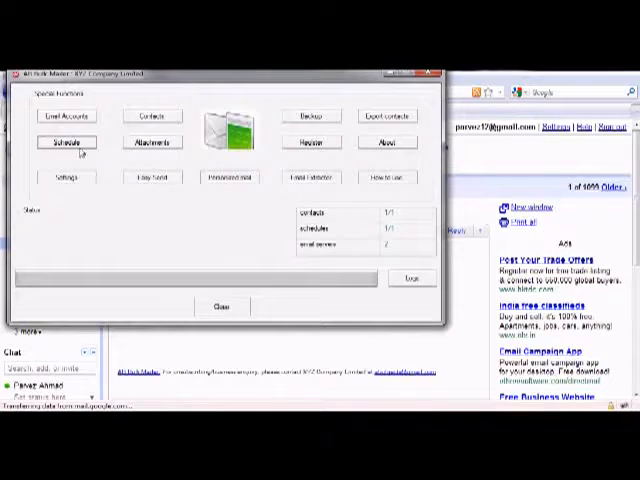
Bring up the Send window for selected contacts, reaching the advanced sending account settings
click(228, 176)
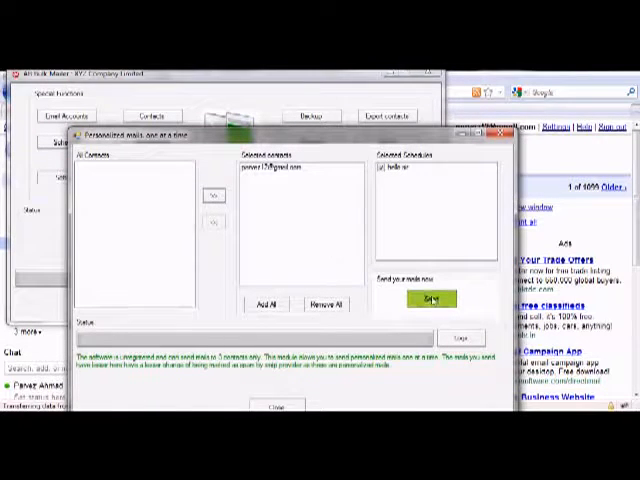
click(430, 300)
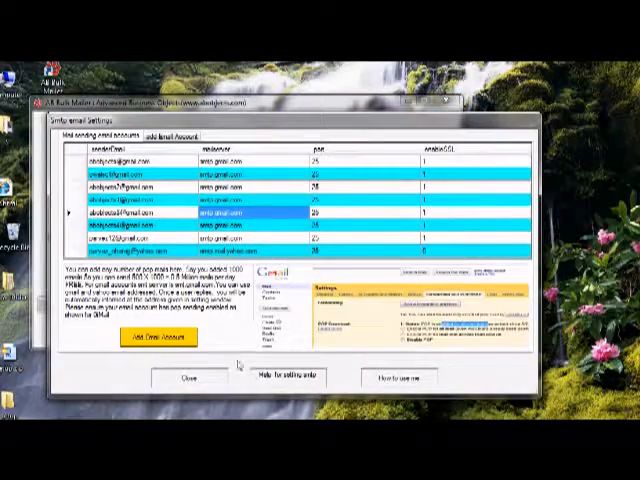
Review the Add Gmail accounts form in the SMTP settings, then close the account settings
click(176, 138)
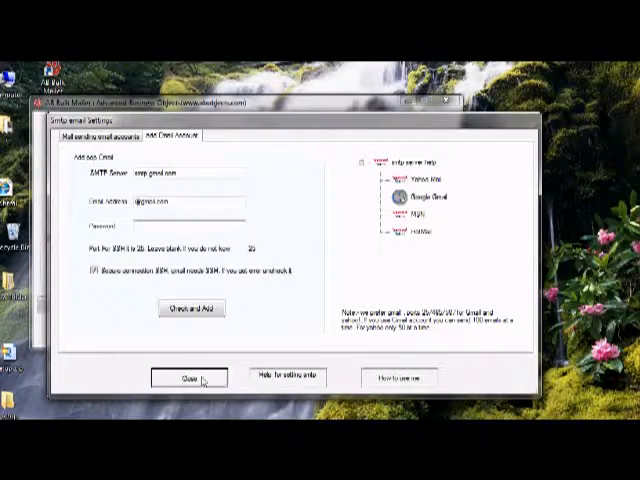
click(184, 372)
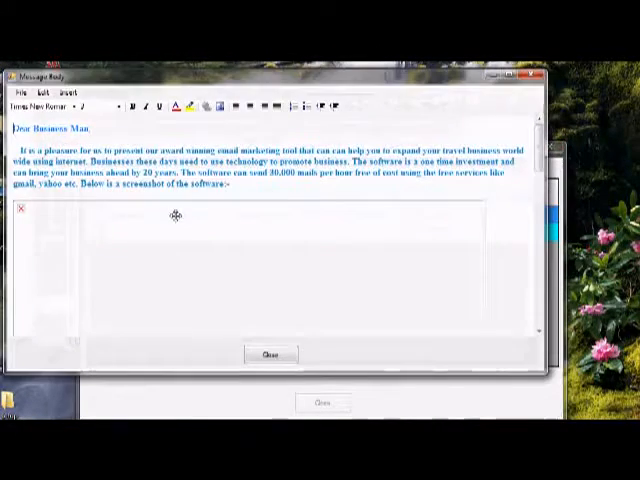
Copy text from the 'Dear Business Man' message body and move on to the send-to-contacts window
right_click(180, 216)
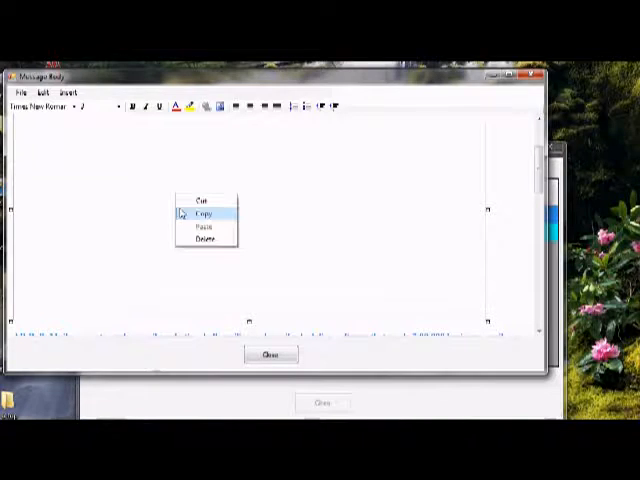
click(204, 228)
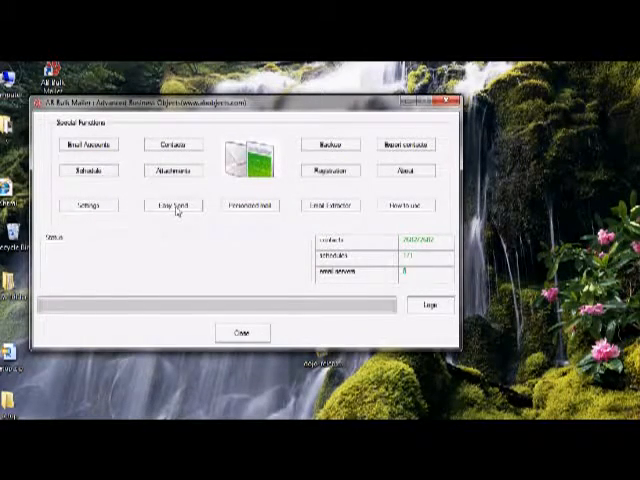
click(172, 204)
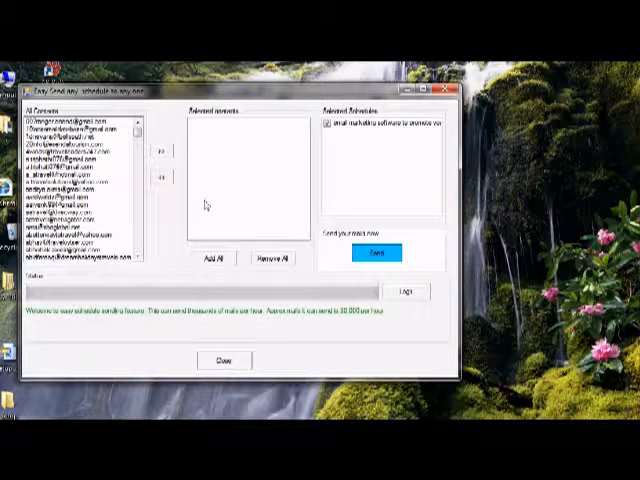
click(212, 258)
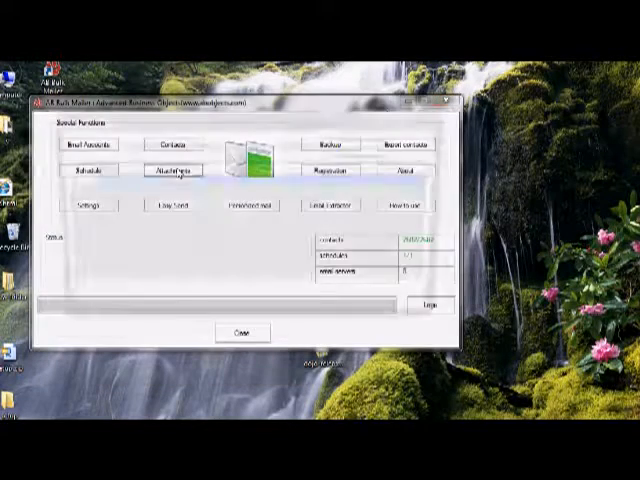
click(178, 170)
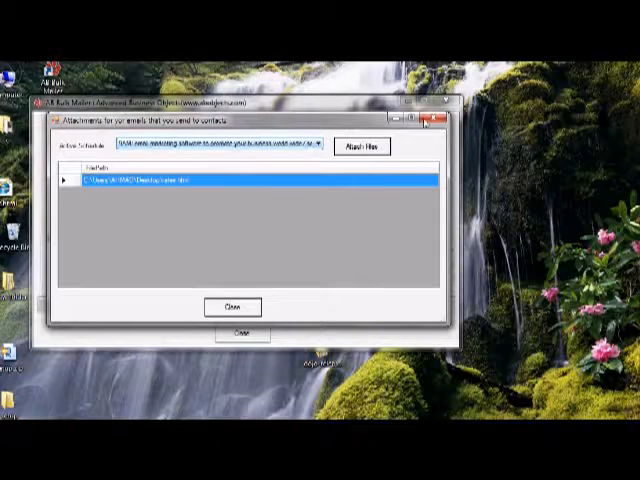
mouse_move(440, 122)
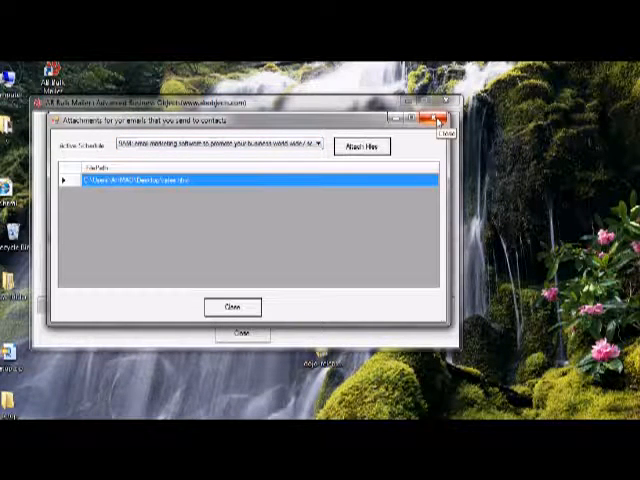
click(232, 306)
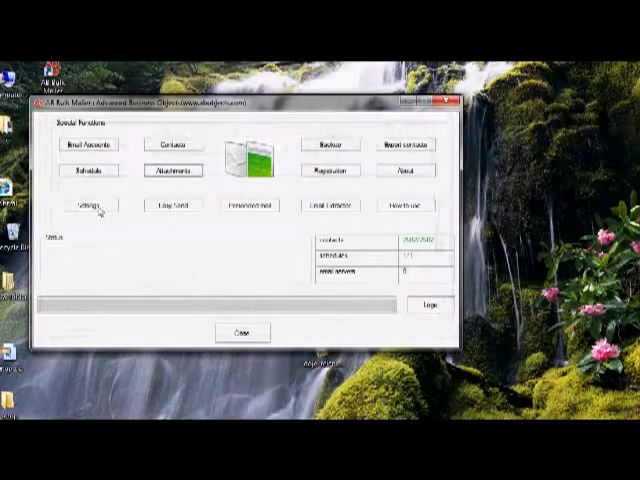
Toggle automatic sending of scheduled mails on then off, and save the settings with Save changes and Run
click(88, 204)
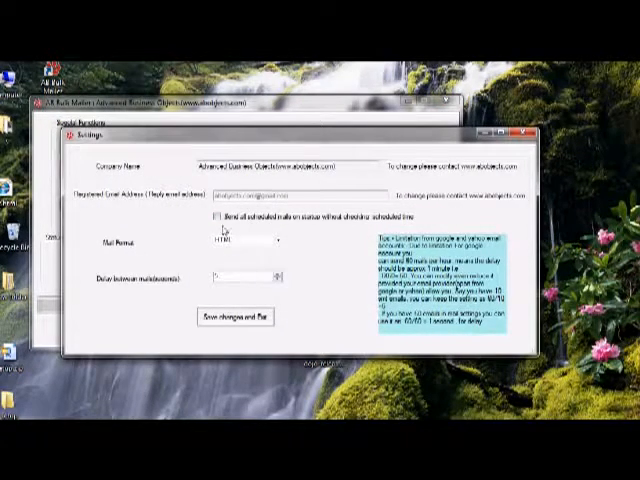
click(220, 216)
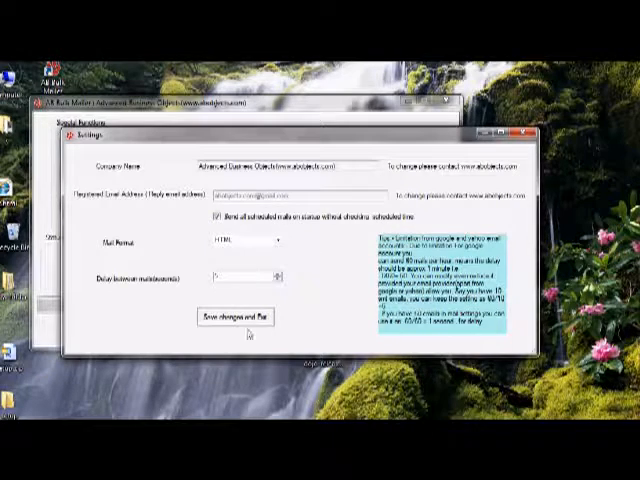
click(232, 316)
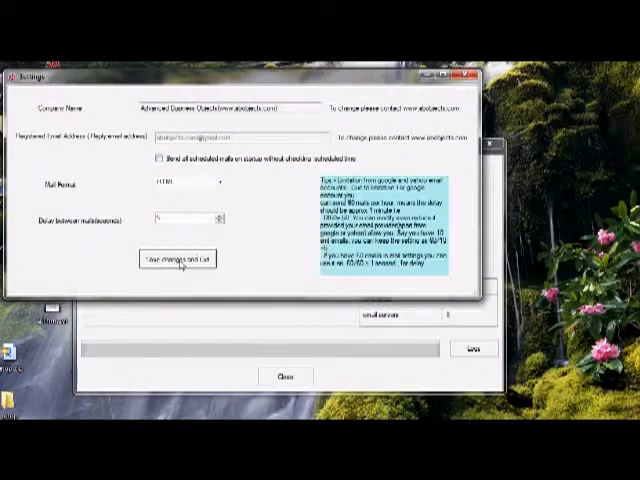
click(180, 260)
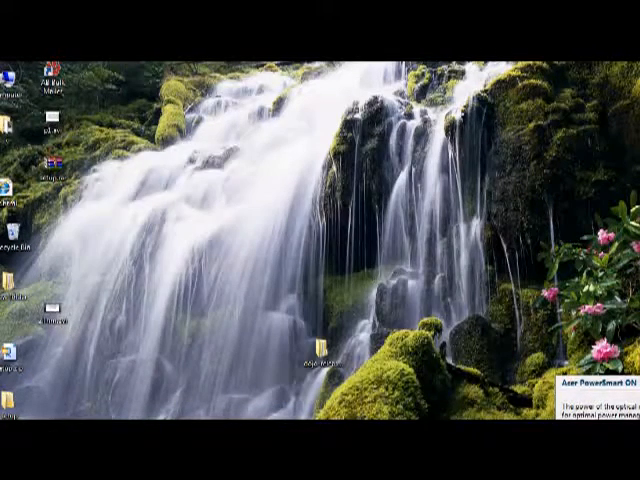
Relaunch AB Bulk Mailer from the desktop and bring up the stored contacts list
double_click(58, 68)
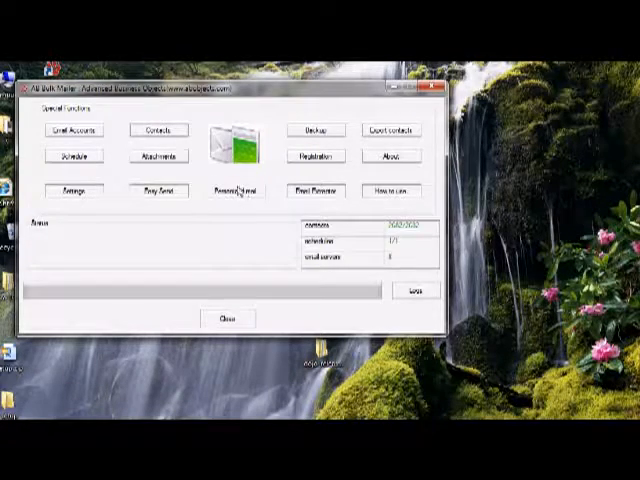
click(236, 188)
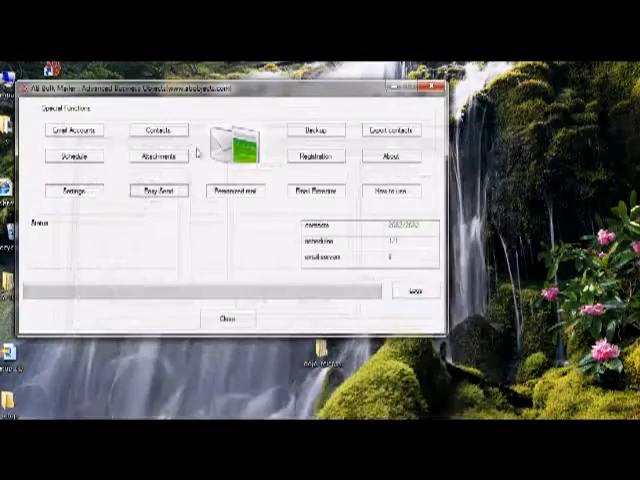
click(312, 156)
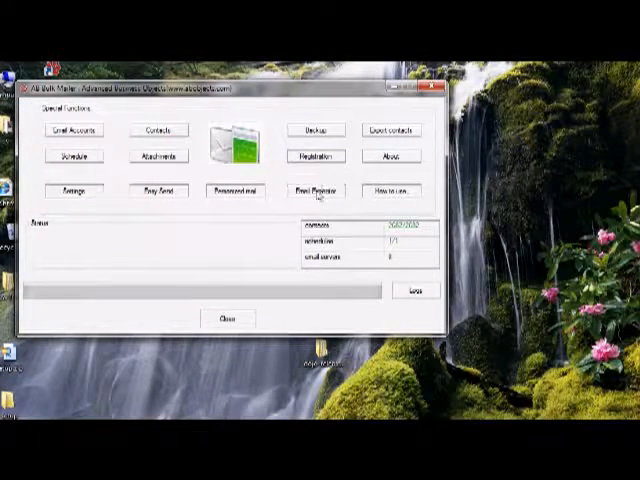
click(156, 130)
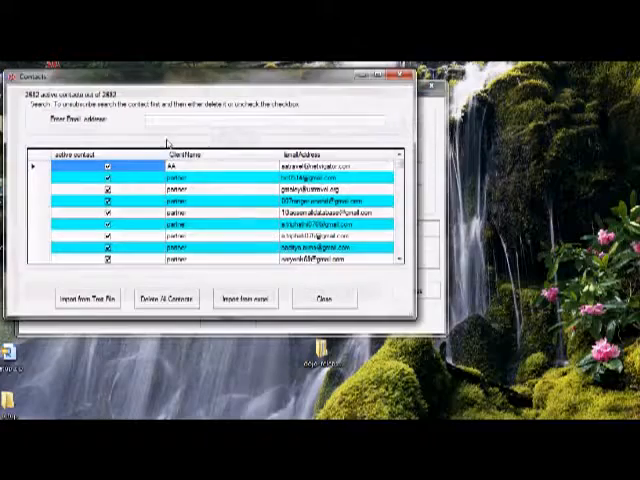
Check that the contact list is empty and close it
click(164, 300)
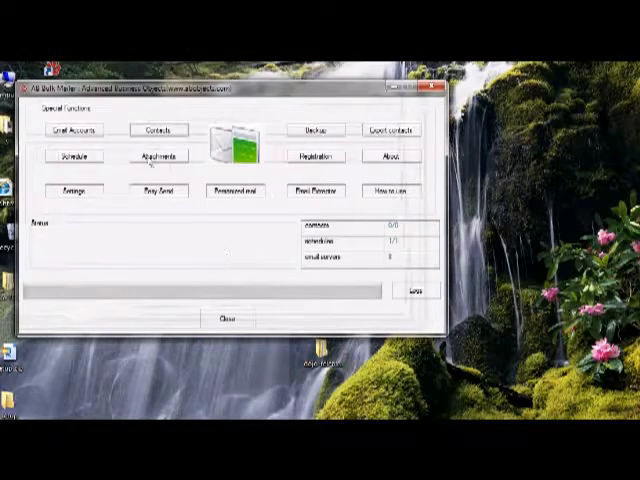
click(156, 130)
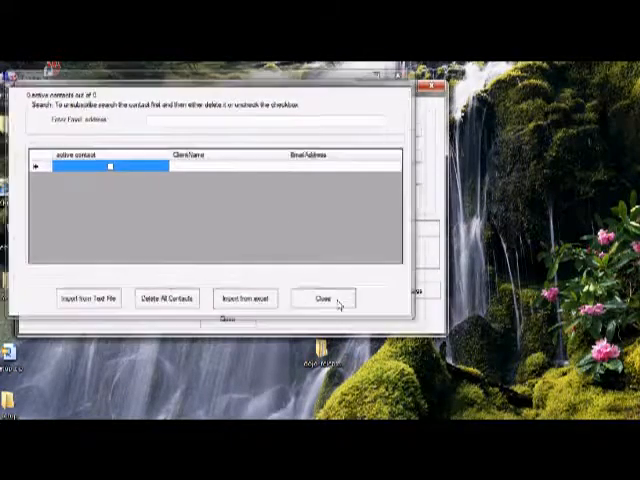
click(318, 300)
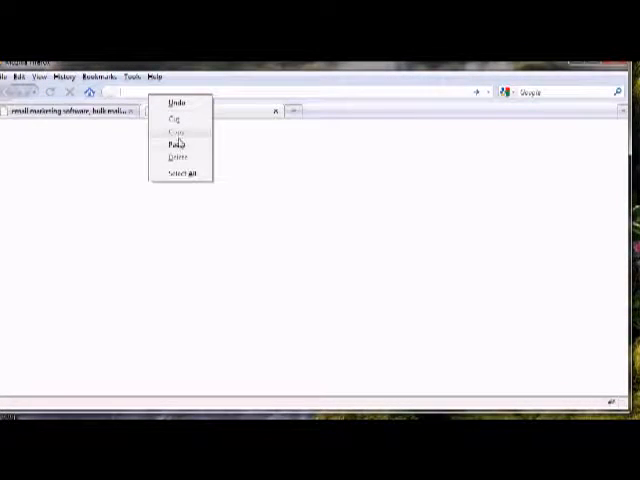
Paste the tour operators association URL into Firefox's address bar
click(178, 144)
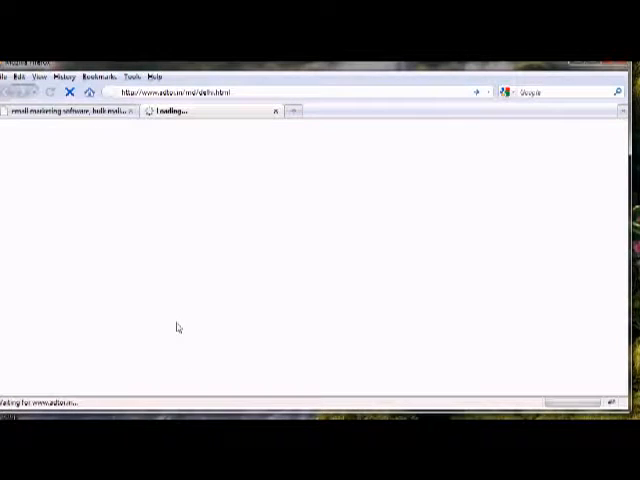
mouse_move(204, 180)
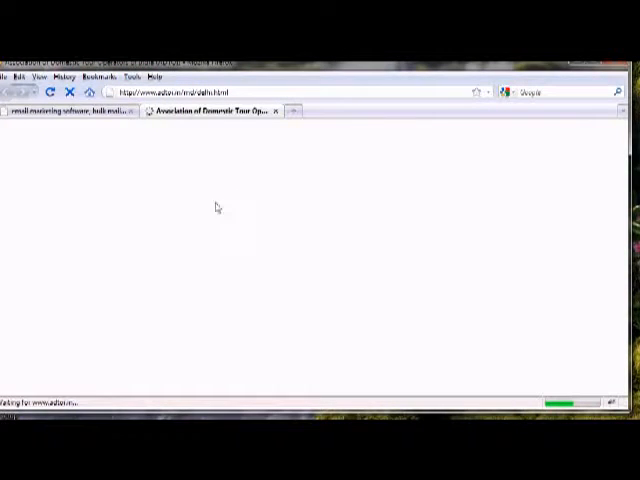
mouse_move(144, 208)
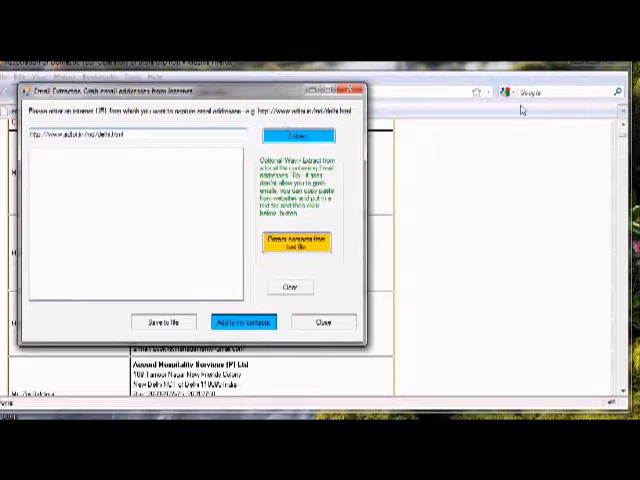
Extract the email addresses from the association web page and add them to the contacts database
click(292, 136)
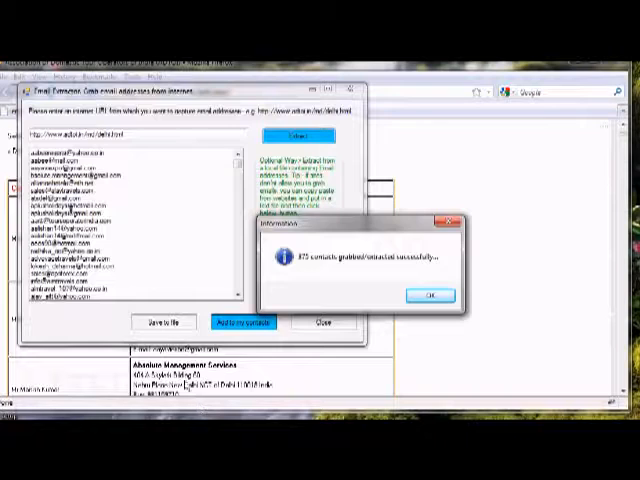
click(430, 296)
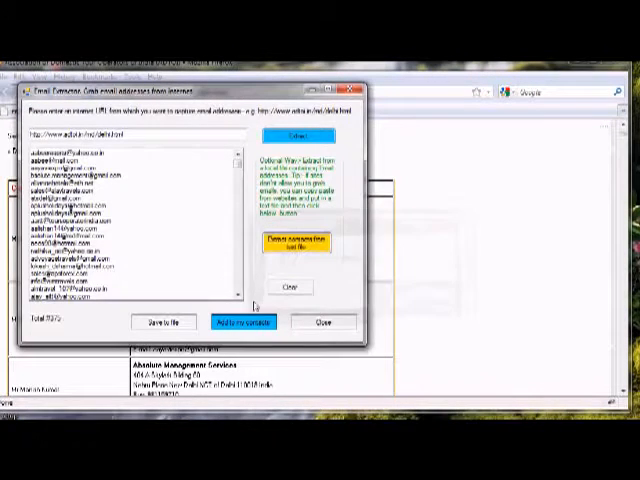
click(244, 322)
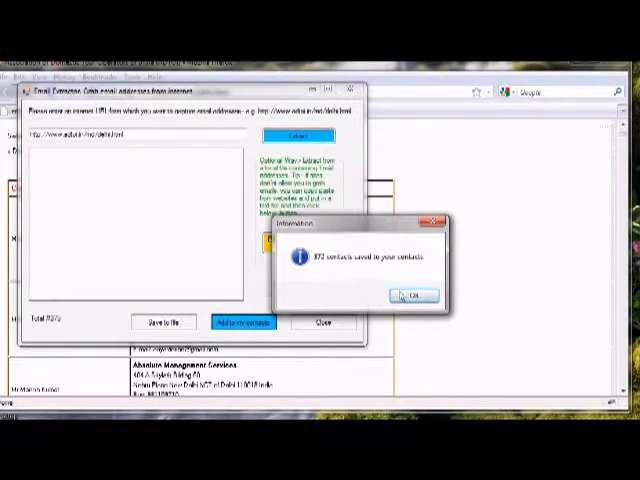
click(408, 294)
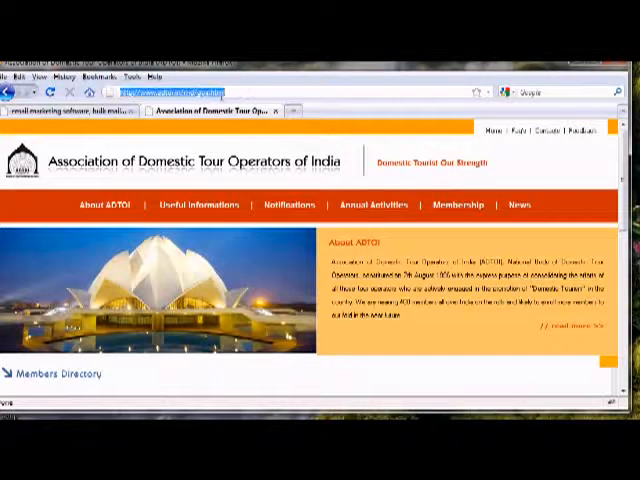
Copy the Members Directory listings into Notepad and save them as a text file with a chosen encoding
click(198, 204)
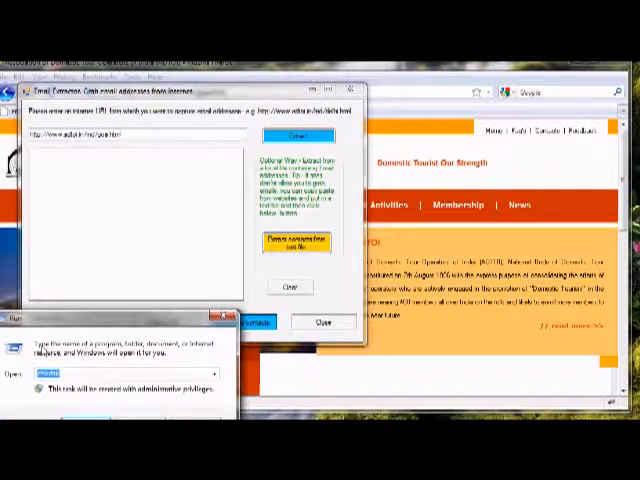
text(notepad)
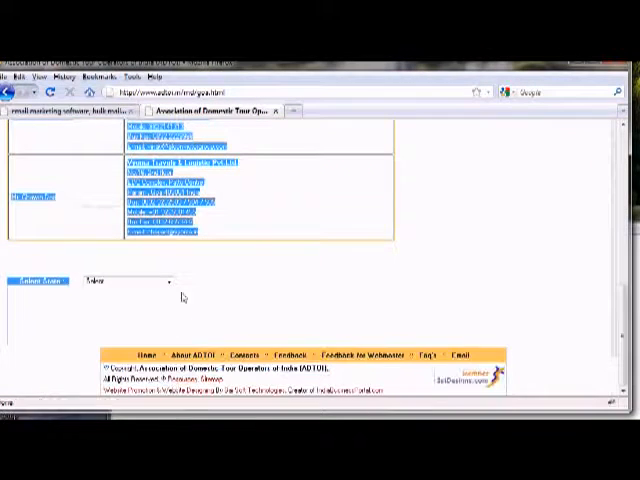
right_click(150, 210)
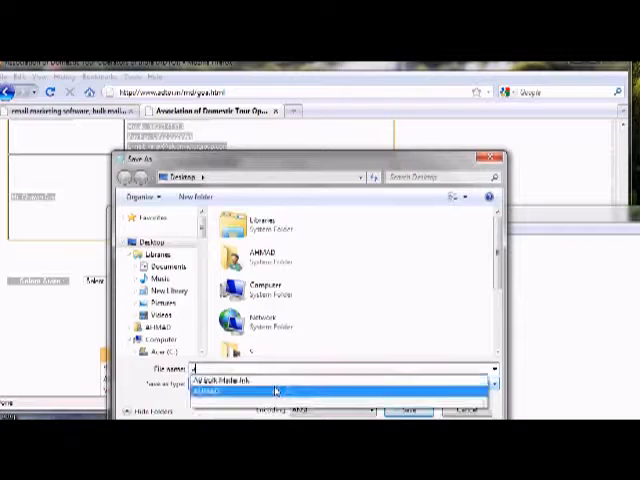
click(402, 408)
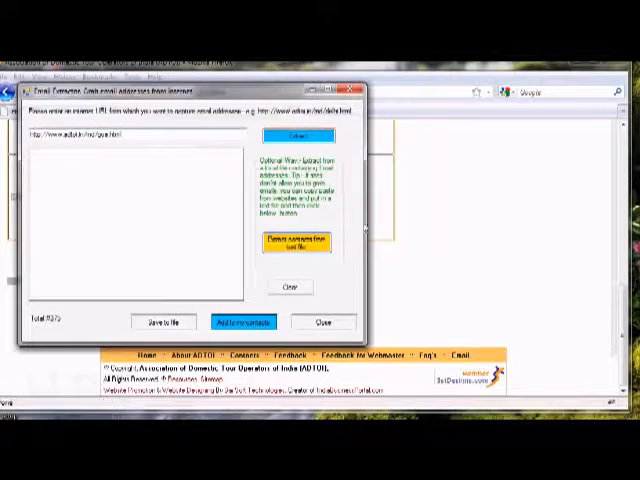
Extract the two email addresses from the saved text file and add them to the contacts
click(296, 242)
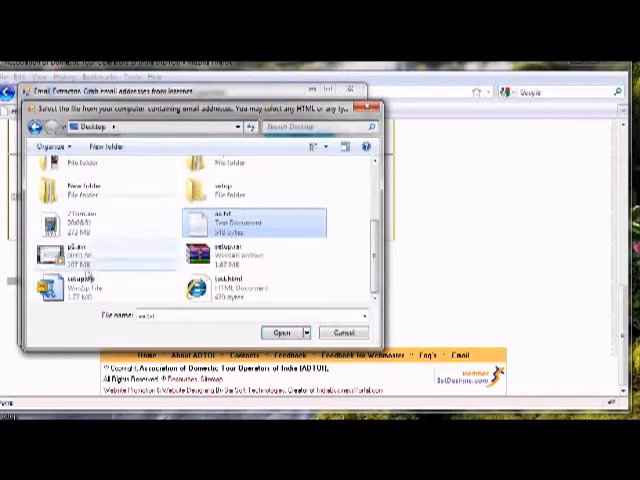
click(284, 332)
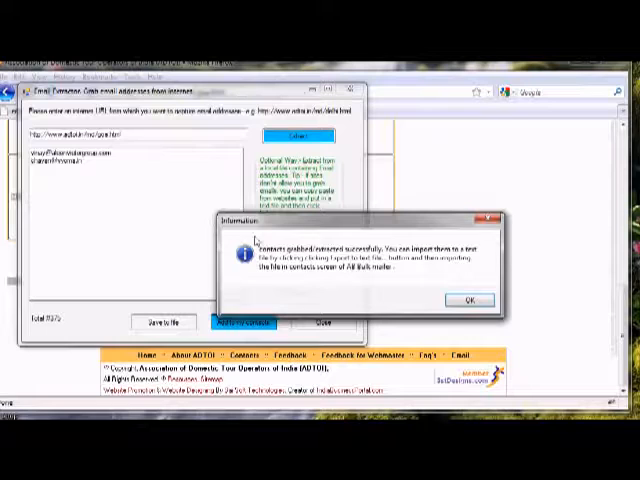
click(466, 300)
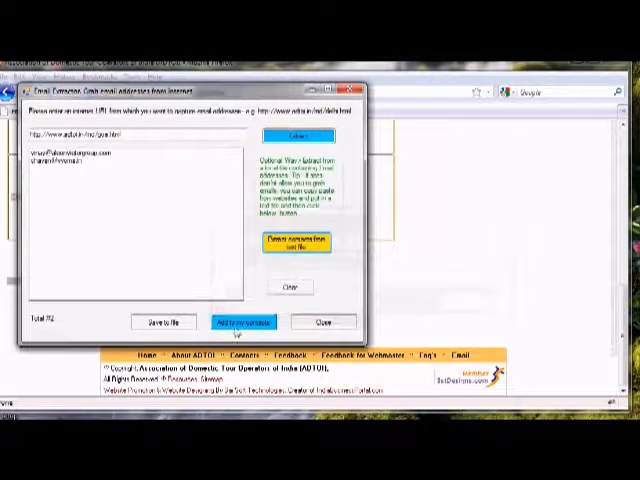
click(244, 322)
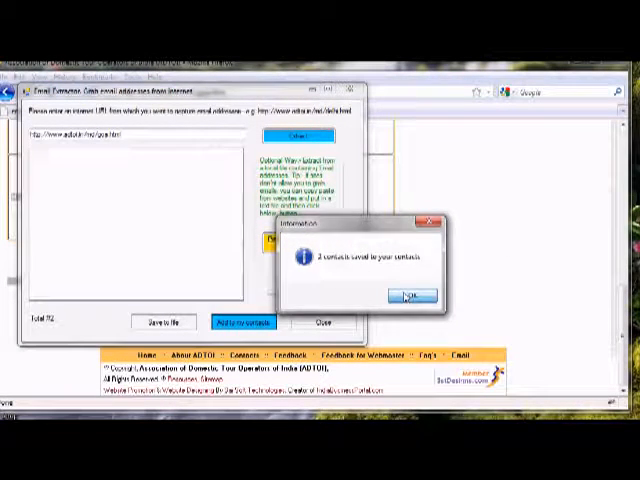
click(404, 294)
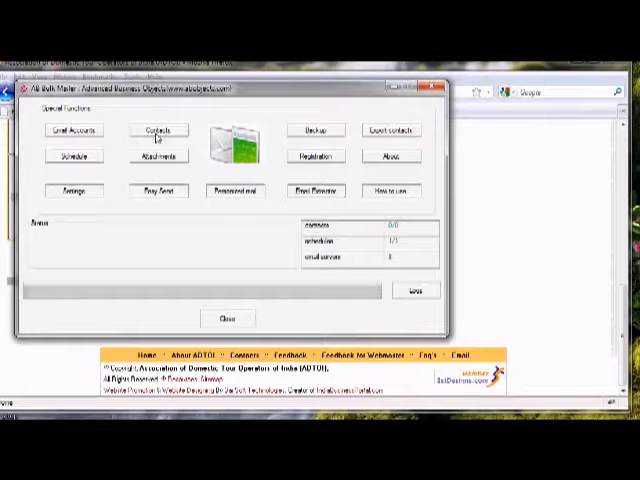
Search the contacts for the address matching 'gu', delete that row, and close the list
click(156, 130)
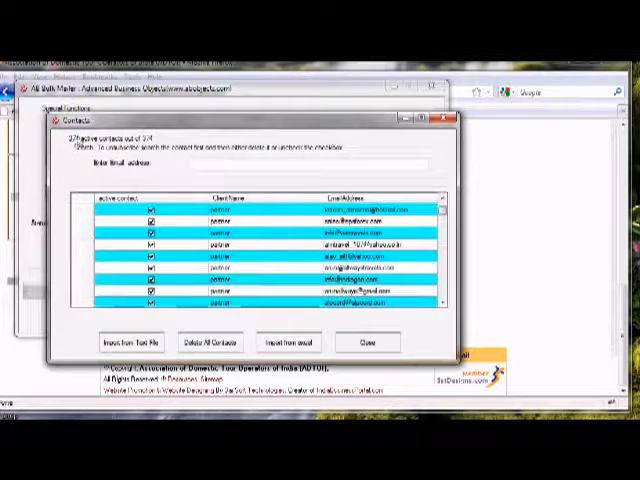
scroll(down, 3)
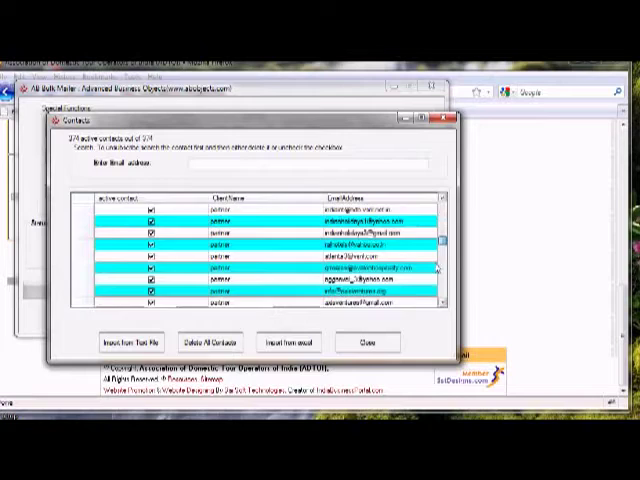
scroll(down, 3)
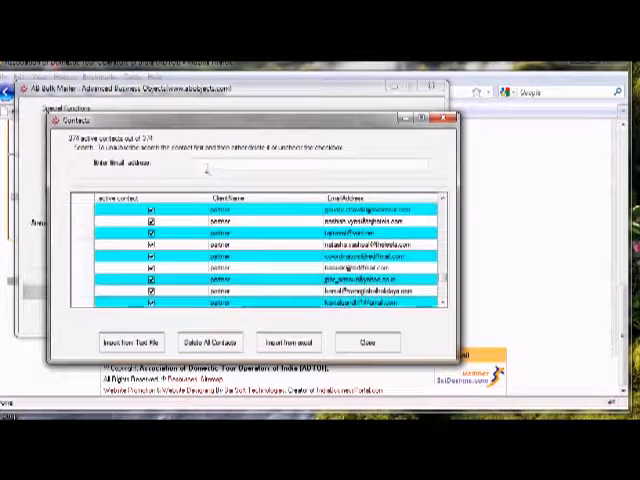
text(gu)
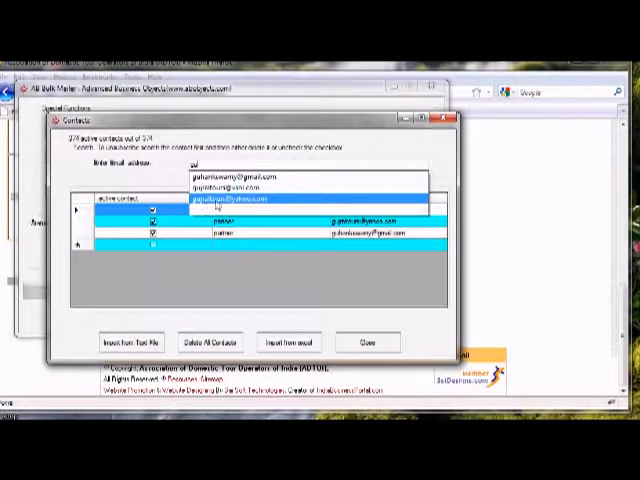
click(214, 198)
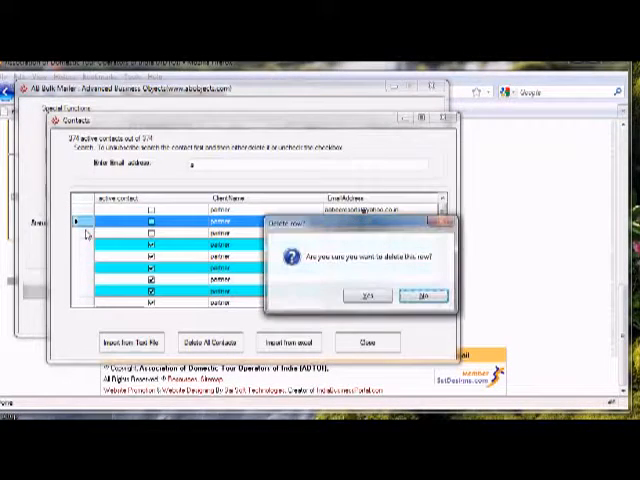
click(416, 296)
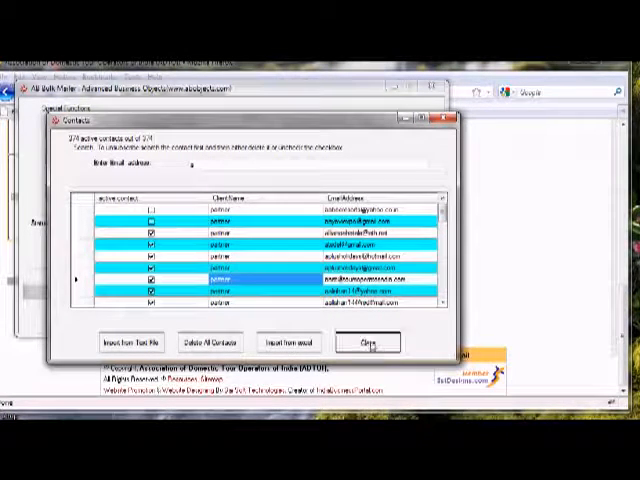
click(368, 342)
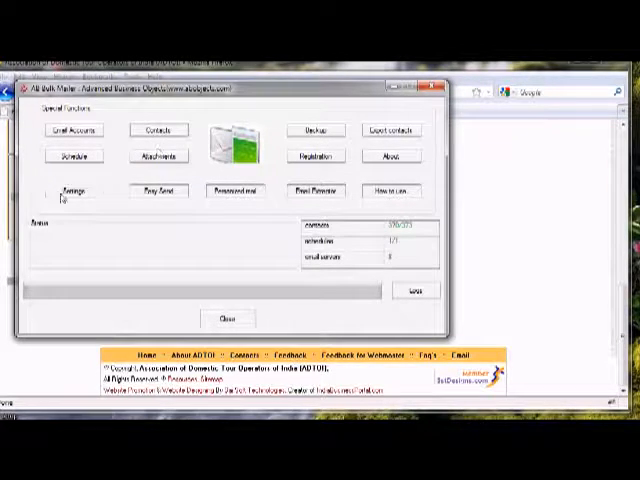
Show the sender email accounts with their mail servers, ports and SSL settings
click(70, 188)
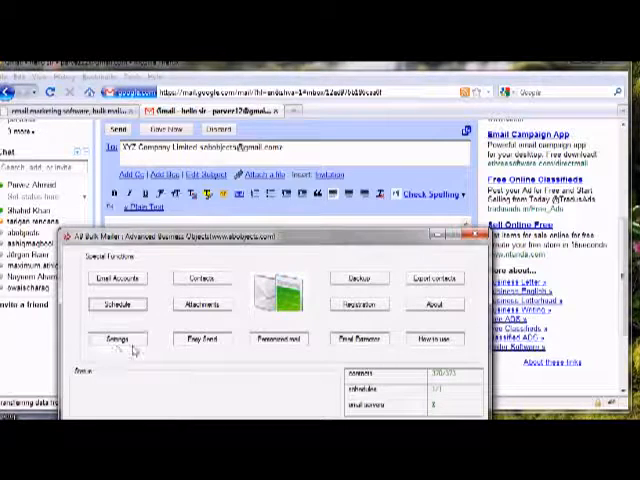
click(116, 338)
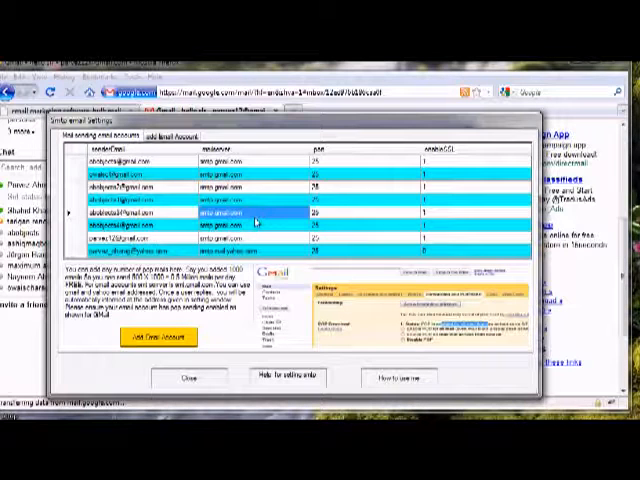
mouse_move(262, 224)
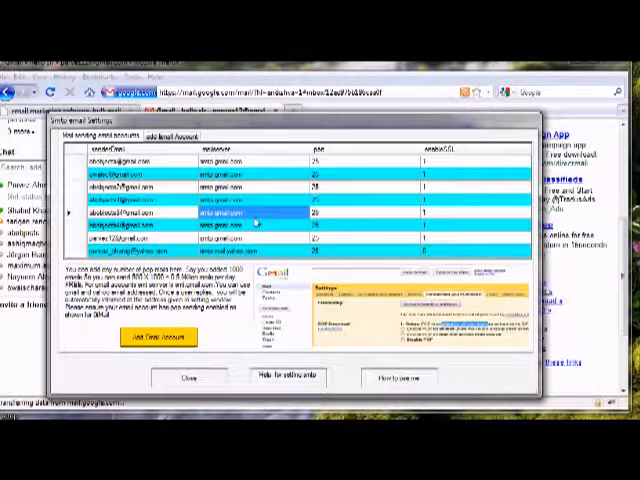